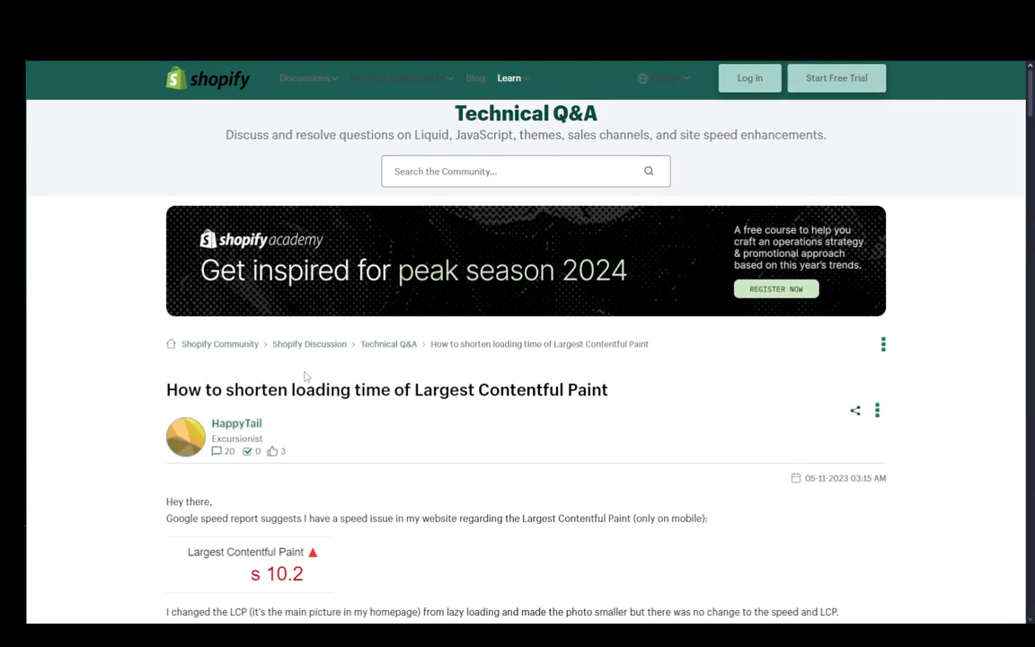
Step: Read the LCP thread reply's speed tips, briefly highlighting 'Consider Professional Help'
{"action": "scroll", "scroll_direction": "down", "scroll_amount": 3}
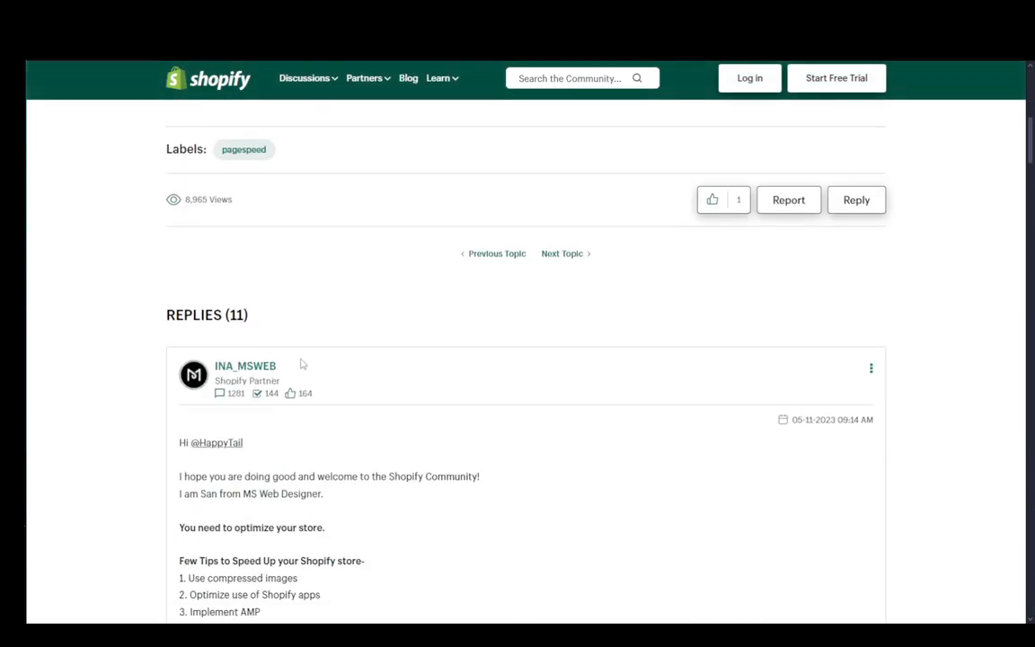
{"action": "scroll", "scroll_direction": "down", "scroll_amount": 3}
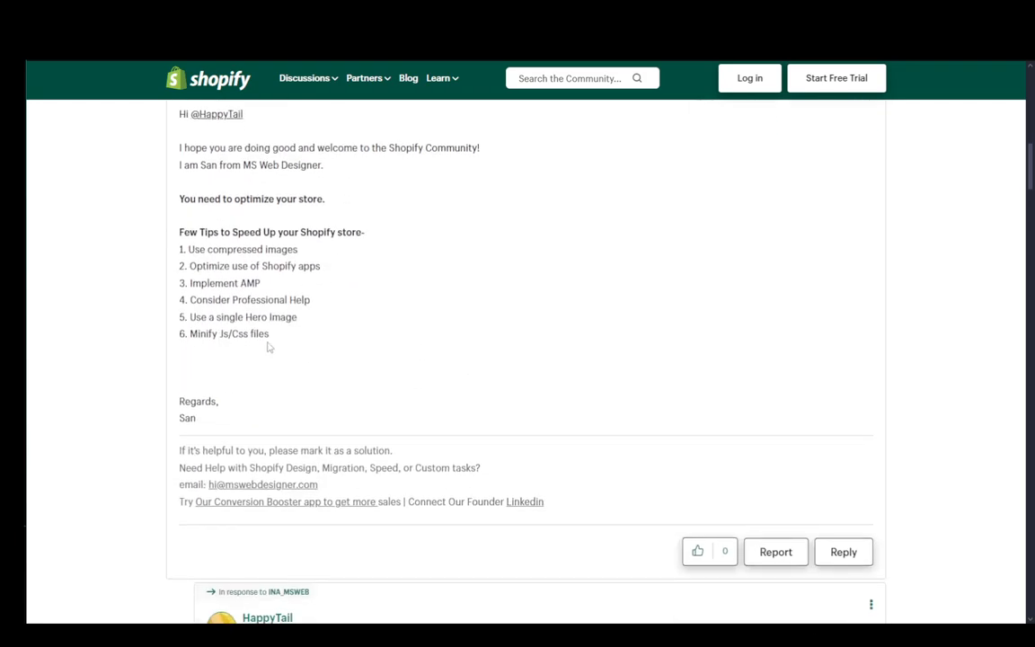
{"action": "scroll", "scroll_direction": "up", "scroll_amount": 3}
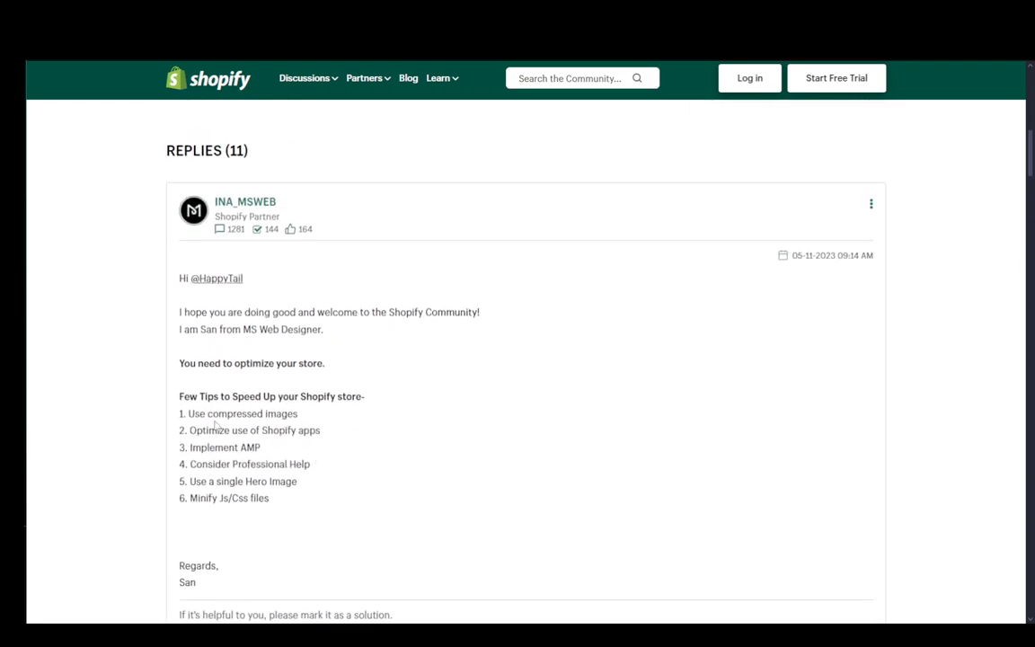
{"action": "mouse_move", "coordinate": [322, 552]}
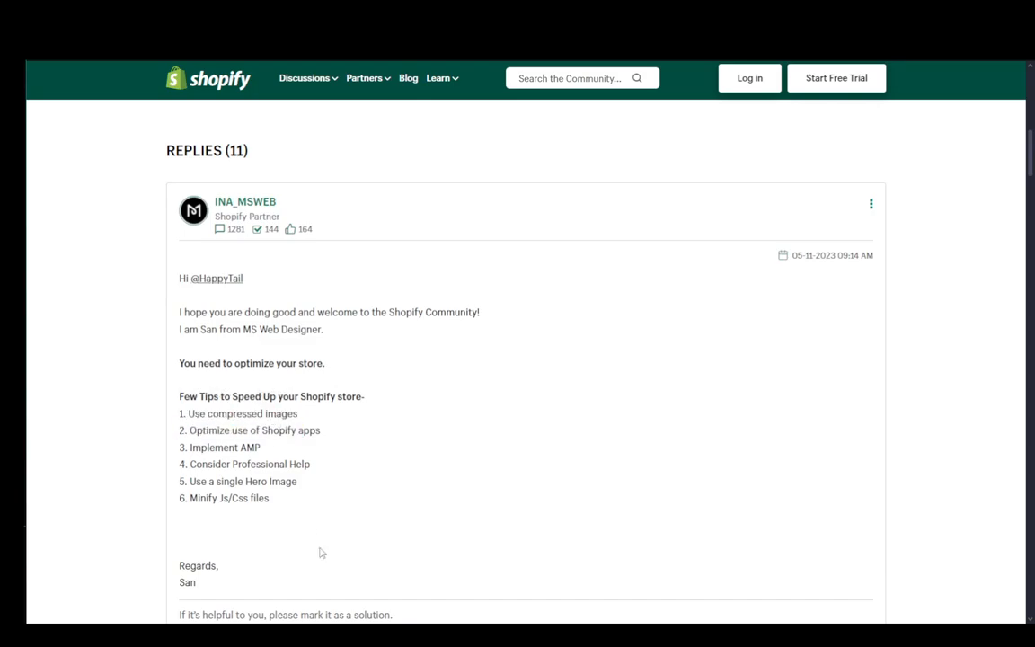
{"action": "mouse_move", "coordinate": [285, 448]}
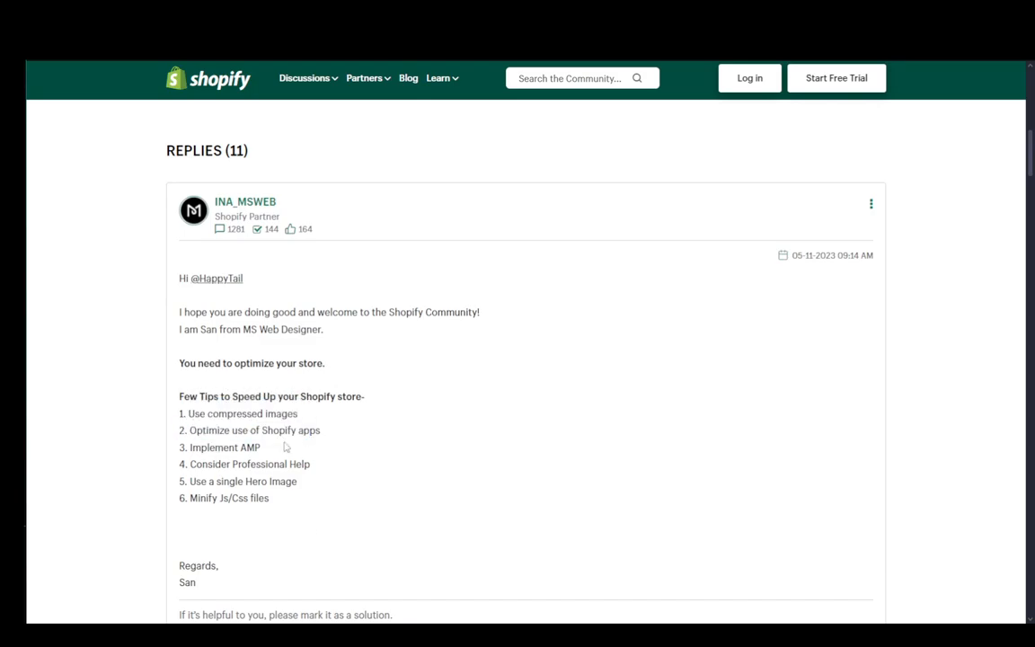
{"action": "double_click", "coordinate": [250, 464]}
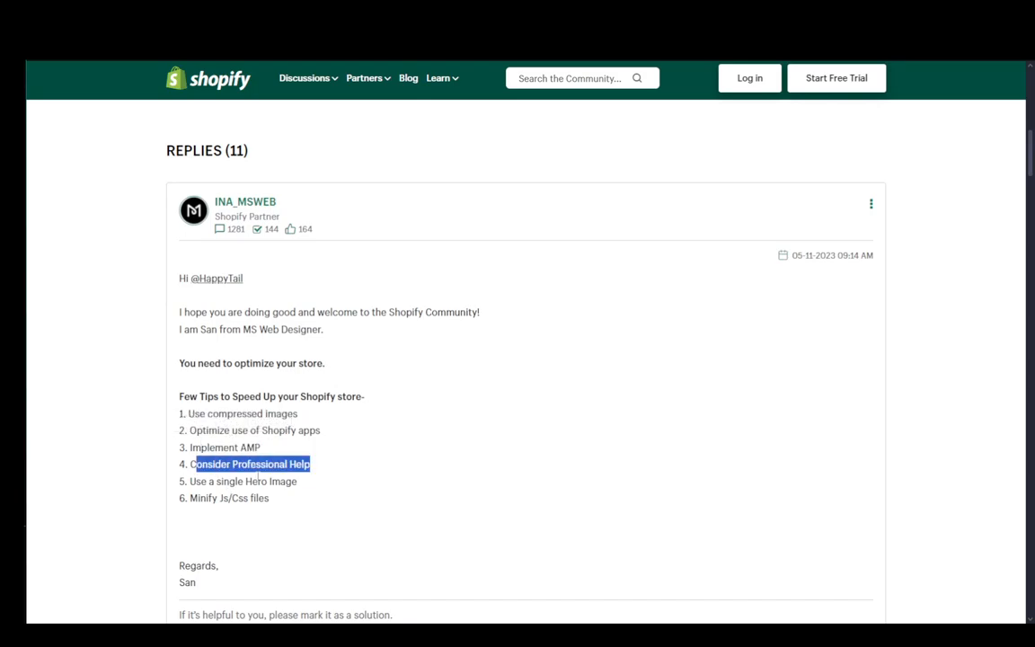
{"action": "left_click", "coordinate": [326, 505]}
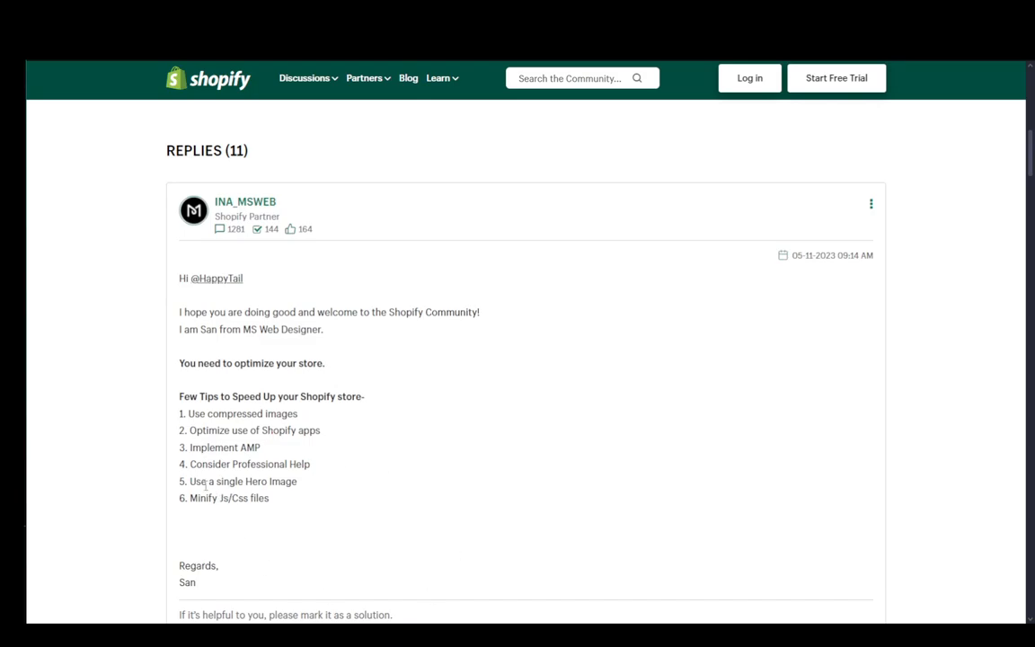
{"action": "mouse_move", "coordinate": [275, 521]}
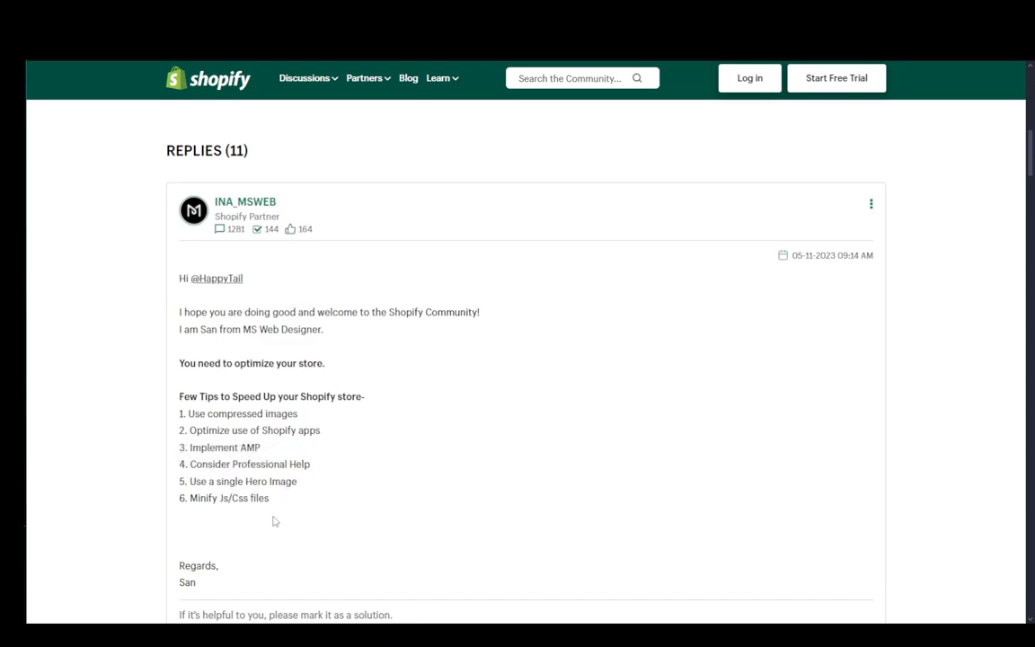
{"action": "mouse_move", "coordinate": [222, 498]}
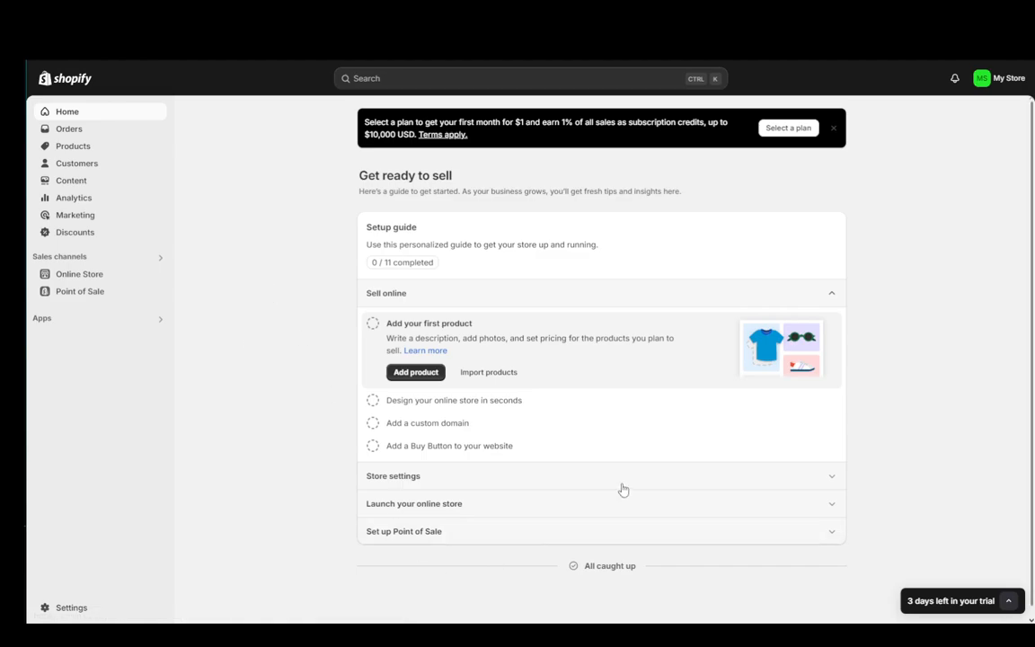
Step: From Online Store > Themes, open Edit code for the Dawn theme
{"action": "left_click", "coordinate": [79, 274]}
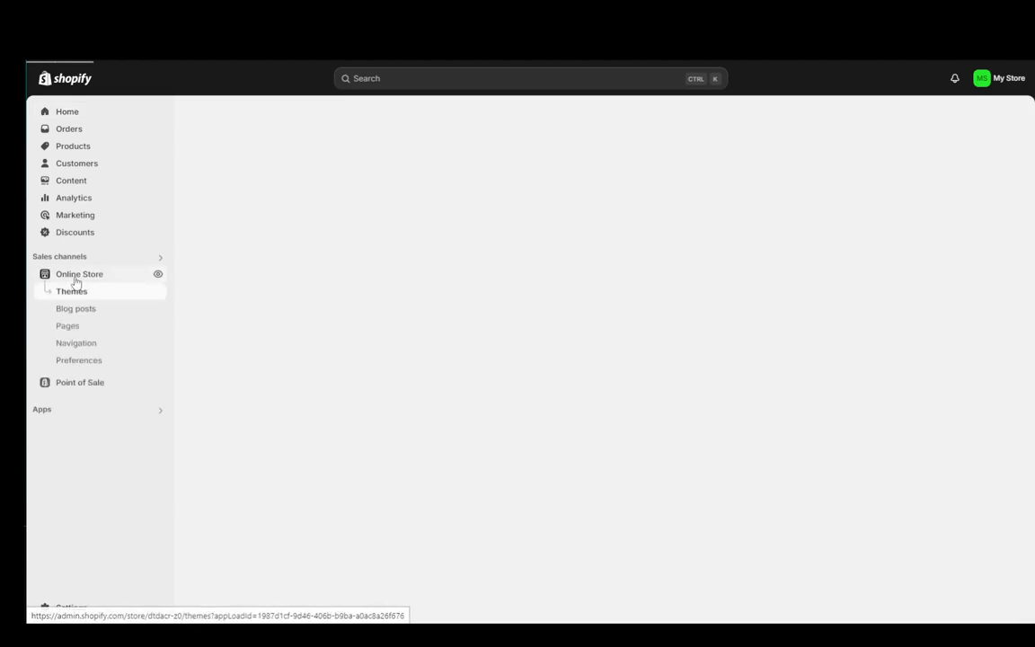
{"action": "left_click", "coordinate": [71, 291]}
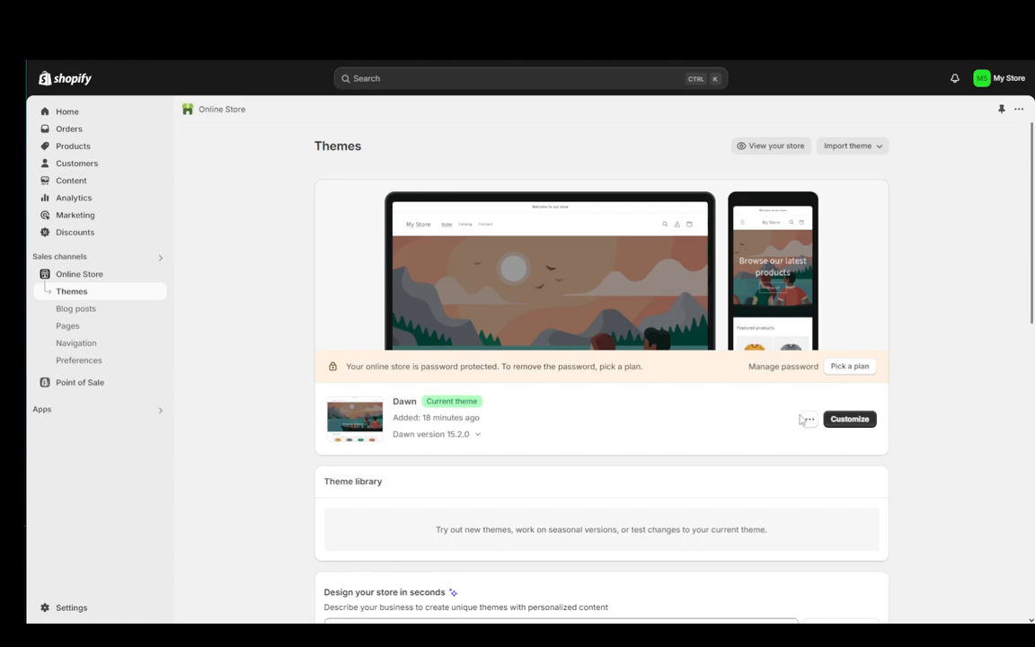
{"action": "left_click", "coordinate": [809, 419]}
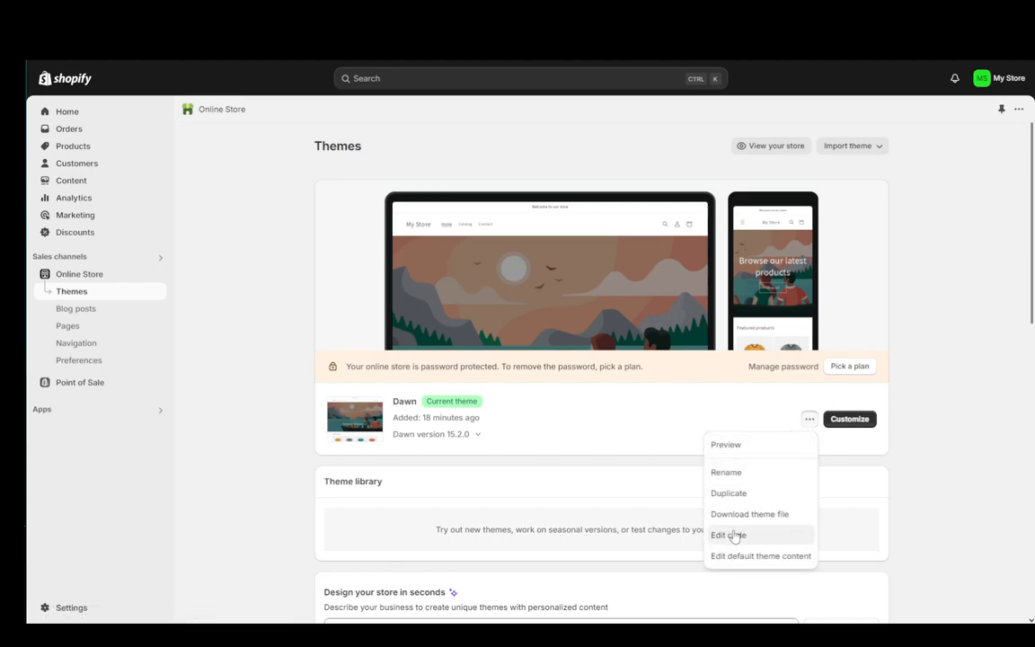
{"action": "left_click", "coordinate": [728, 535]}
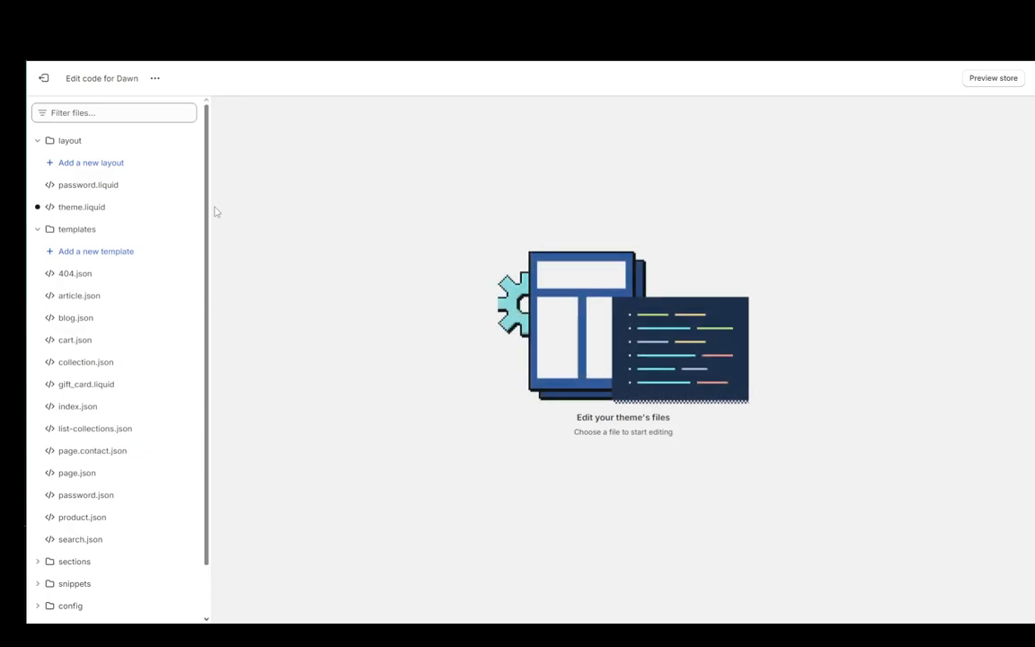
Step: Expand the Dawn theme's assets folder and scroll through its CSS and JavaScript files
{"action": "left_click", "coordinate": [70, 140]}
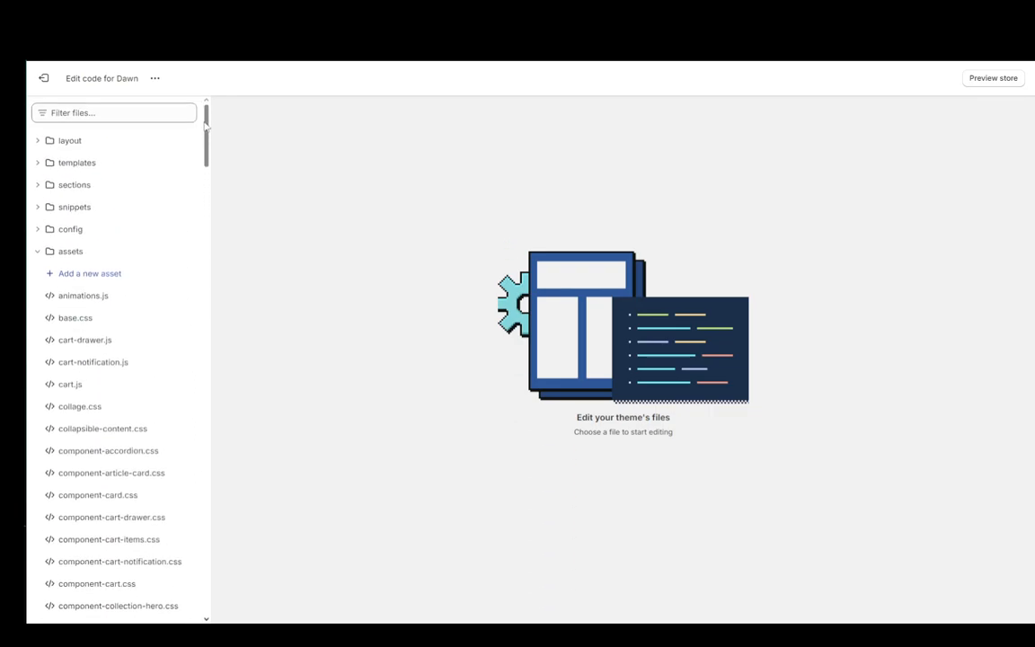
{"action": "scroll", "scroll_direction": "down", "scroll_amount": 3}
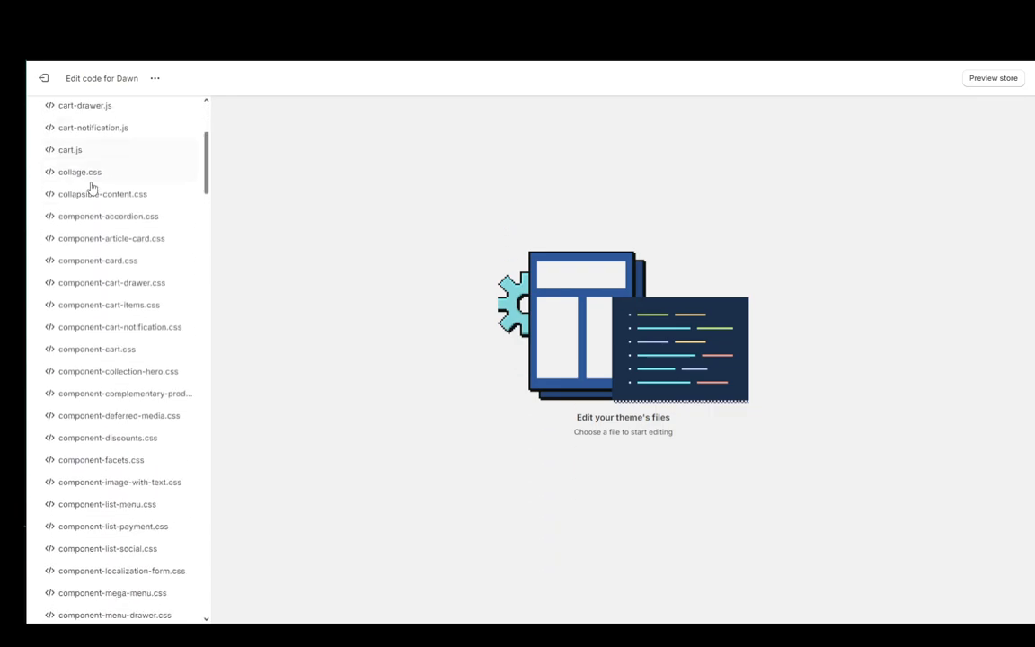
{"action": "scroll", "scroll_direction": "down", "scroll_amount": 3}
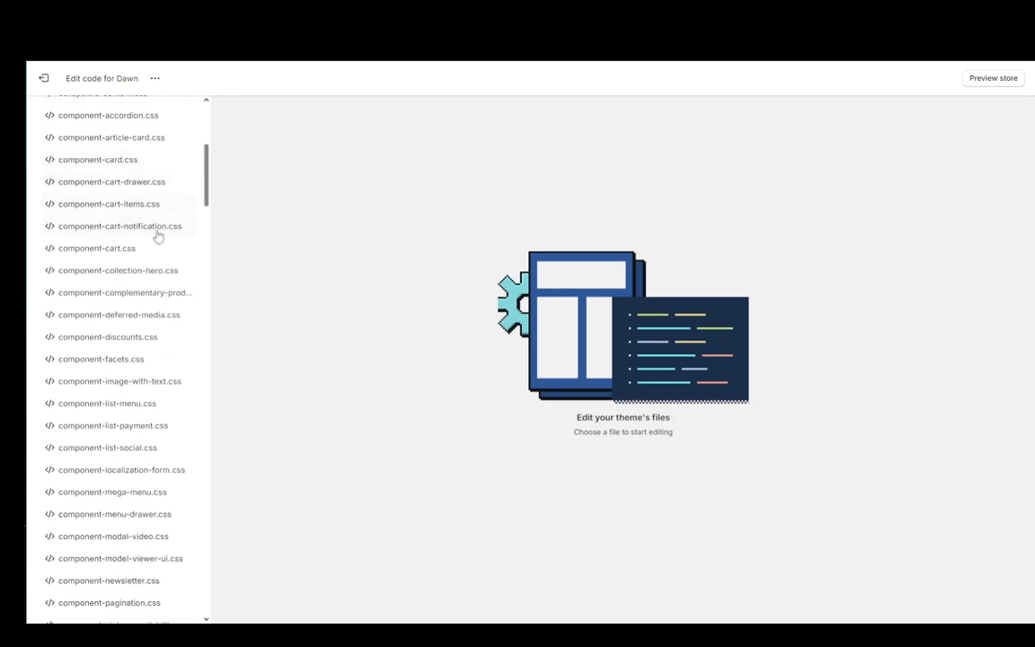
{"action": "scroll", "scroll_direction": "down", "scroll_amount": 3}
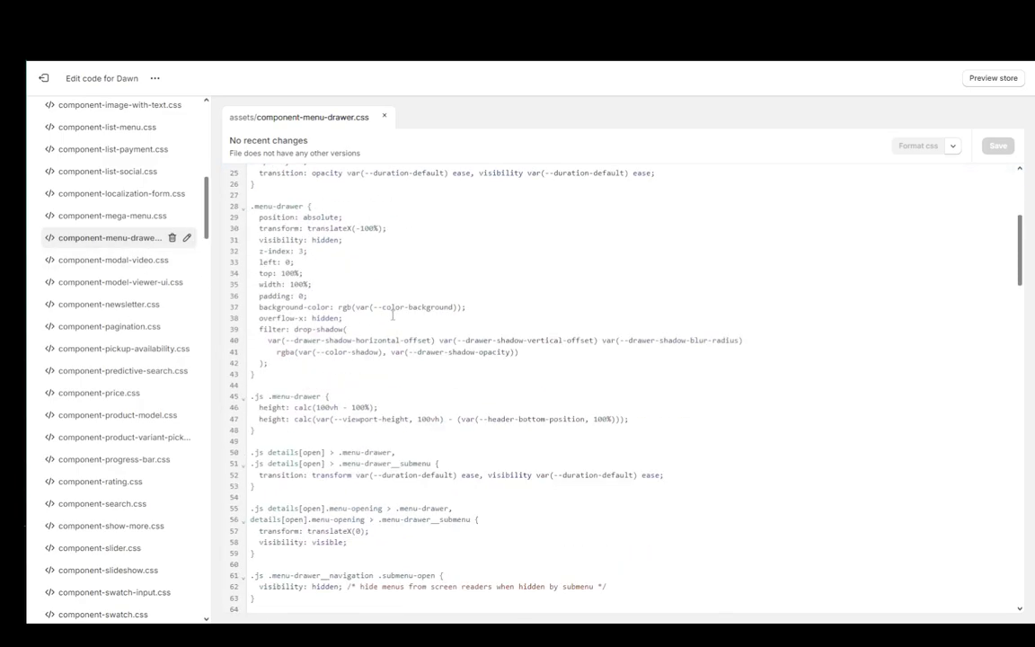
Step: Scroll the assets list and open section-image-banner.css in a second tab
{"action": "scroll", "scroll_direction": "down", "scroll_amount": 3}
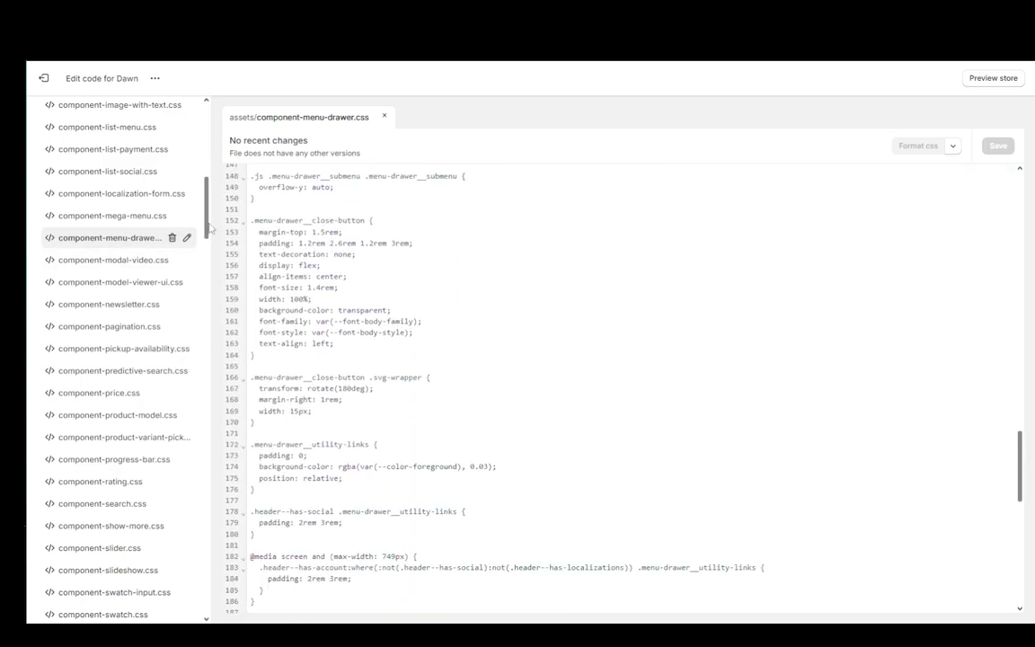
{"action": "scroll", "scroll_direction": "down", "scroll_amount": 3}
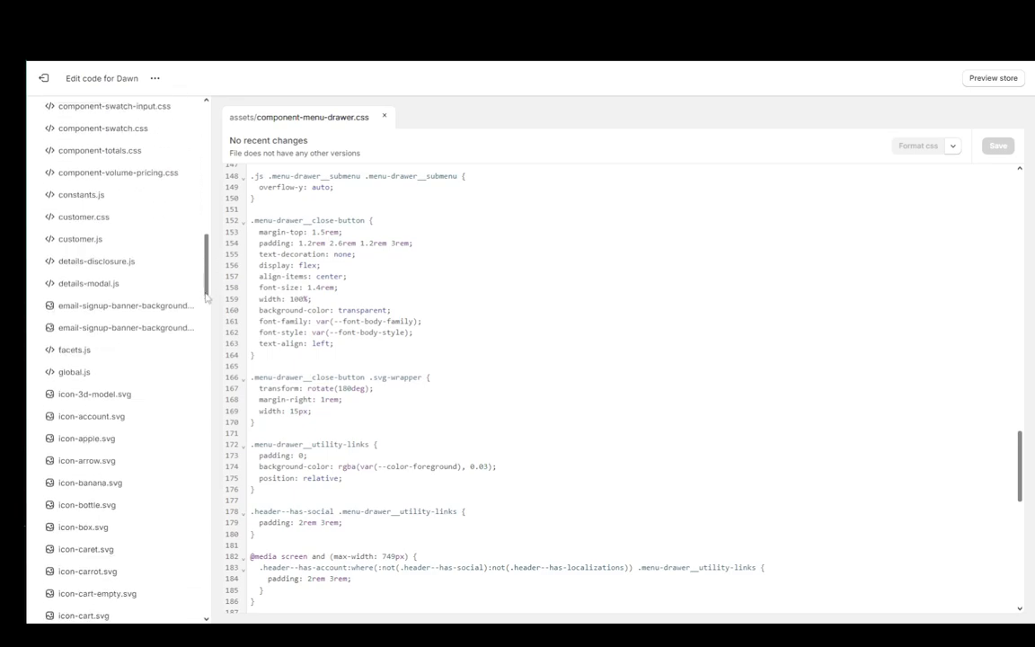
{"action": "scroll", "scroll_direction": "down", "scroll_amount": 3}
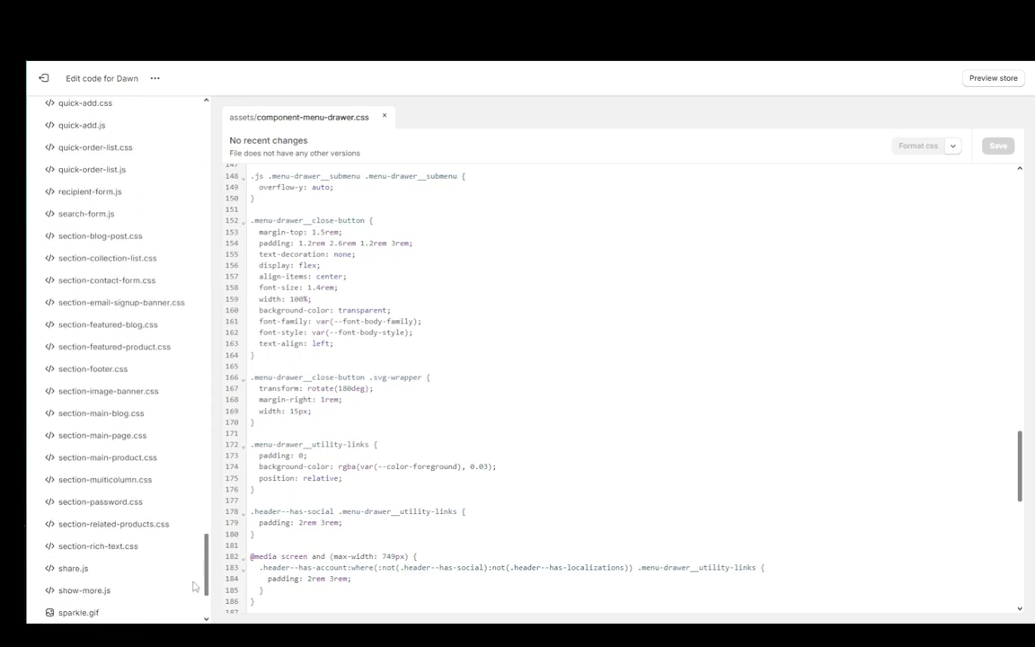
{"action": "scroll", "scroll_direction": "down", "scroll_amount": 3}
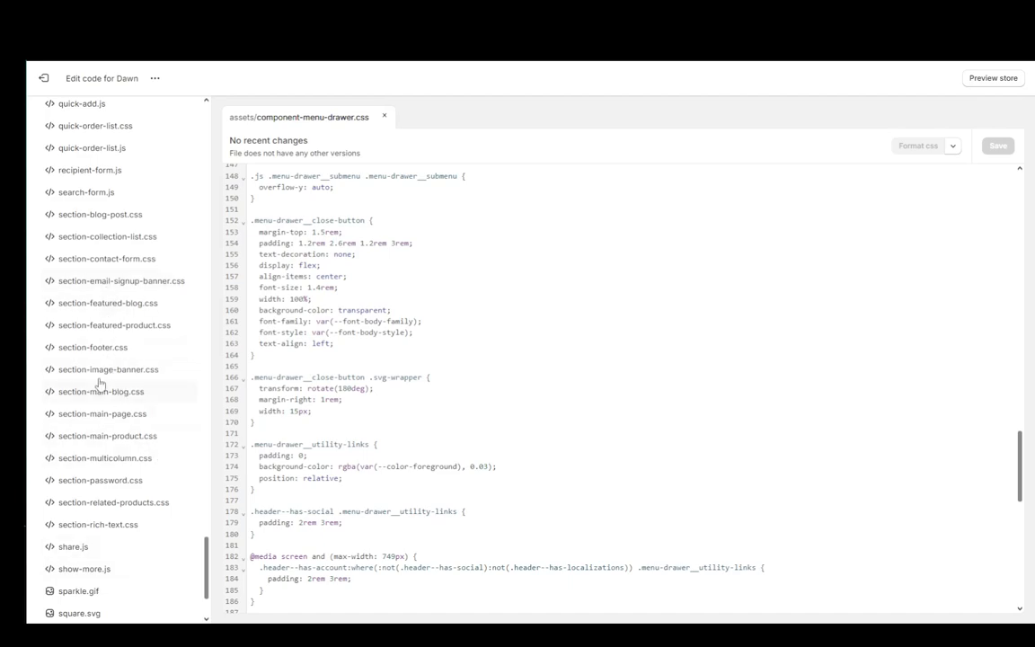
{"action": "left_click", "coordinate": [108, 370]}
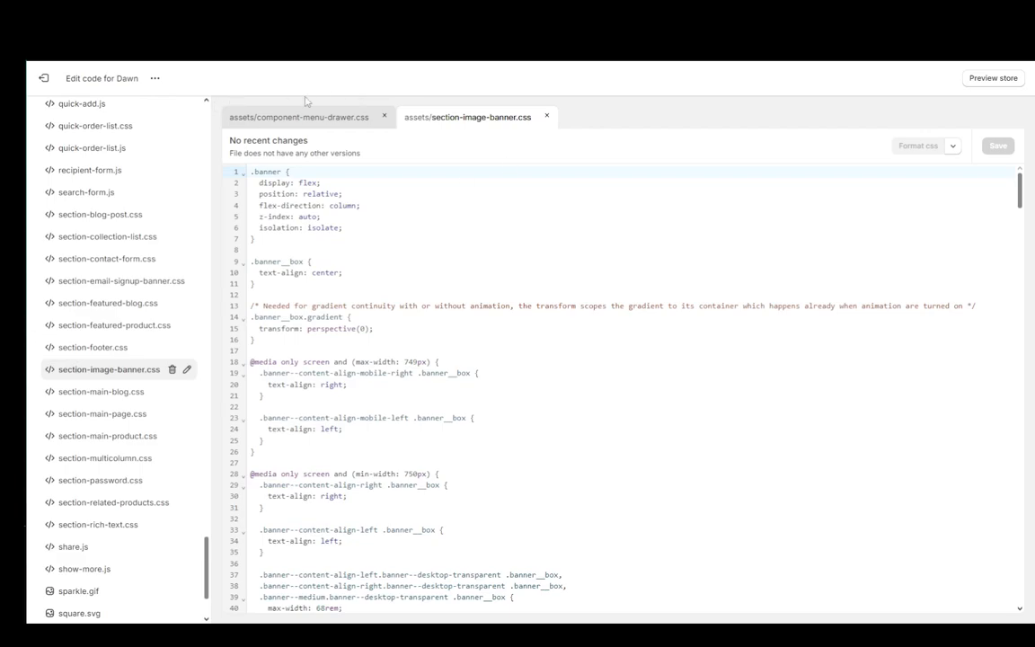
{"action": "scroll", "scroll_direction": "up", "scroll_amount": 3}
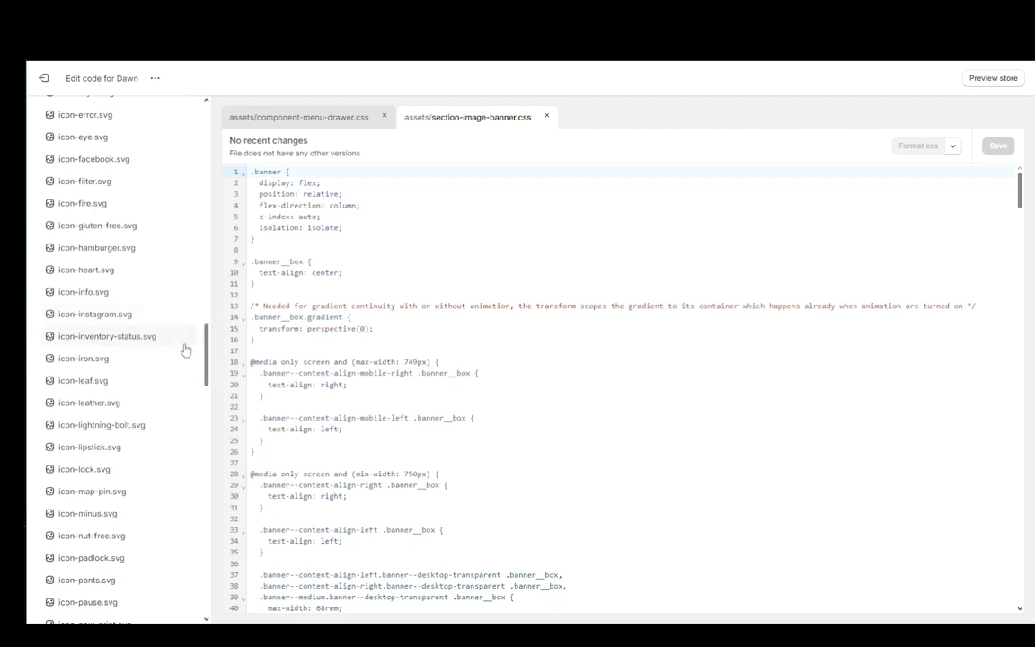
{"action": "mouse_move", "coordinate": [224, 436]}
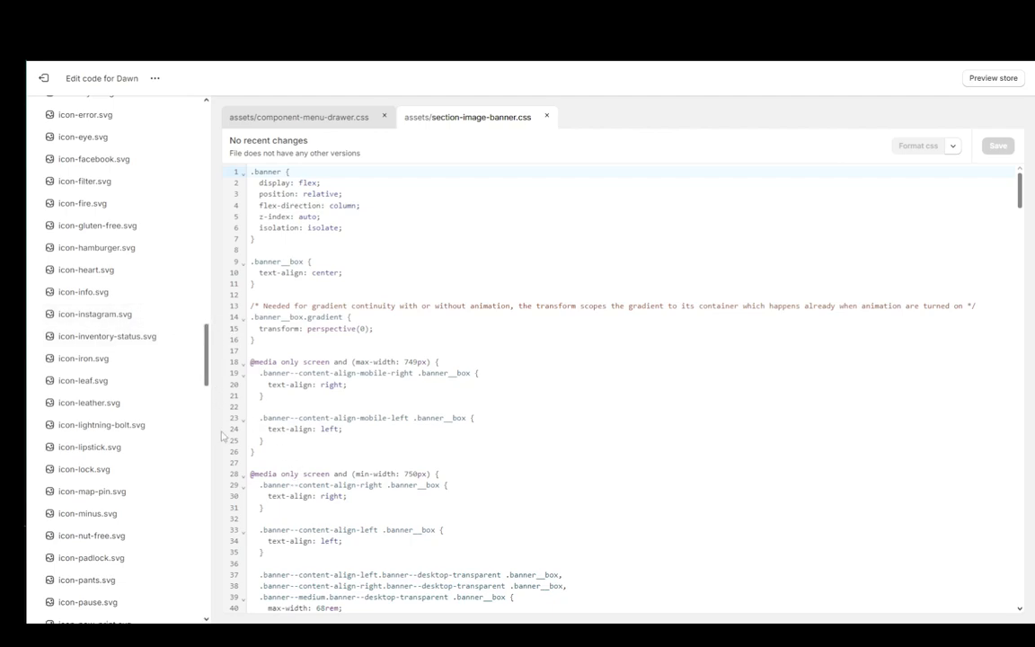